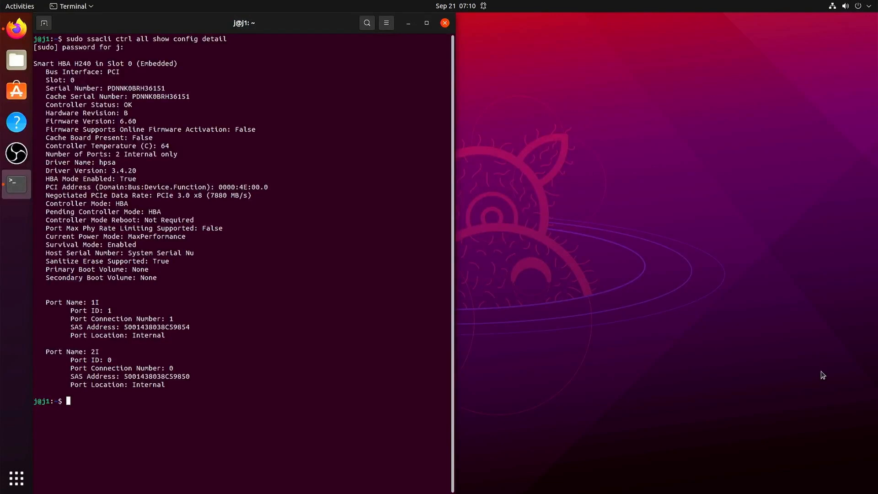
pyautogui.moveTo(92, 180)
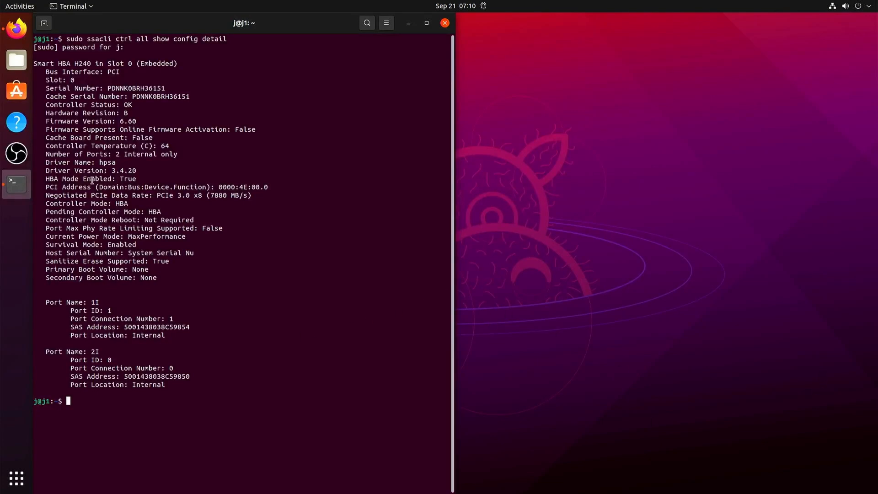
# Browse to support.hpe.com and open the HPE H240 12Gb 2-port Smart HBA product page
pyautogui.doubleClick(127, 121)
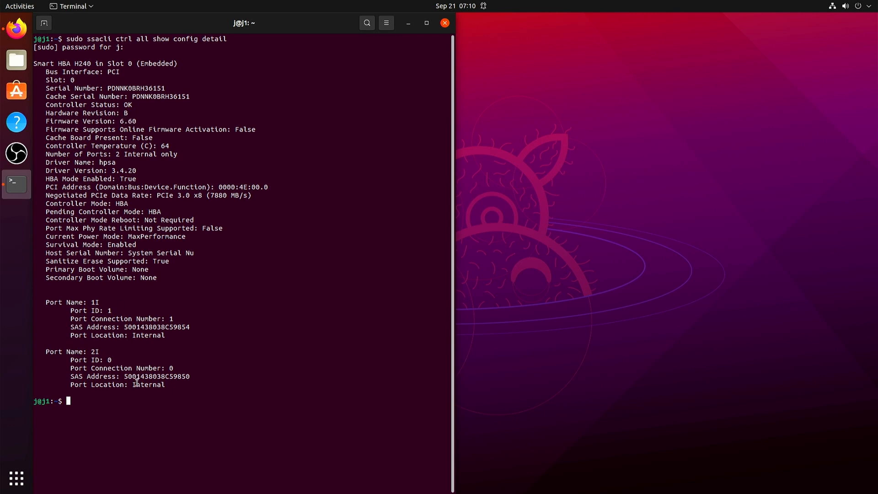
pyautogui.click(16, 27)
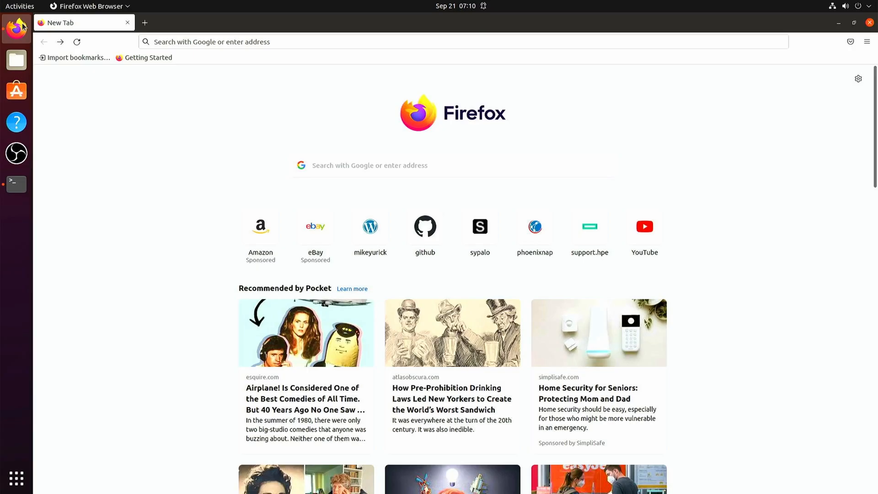
pyautogui.write('support.hpe.com/')
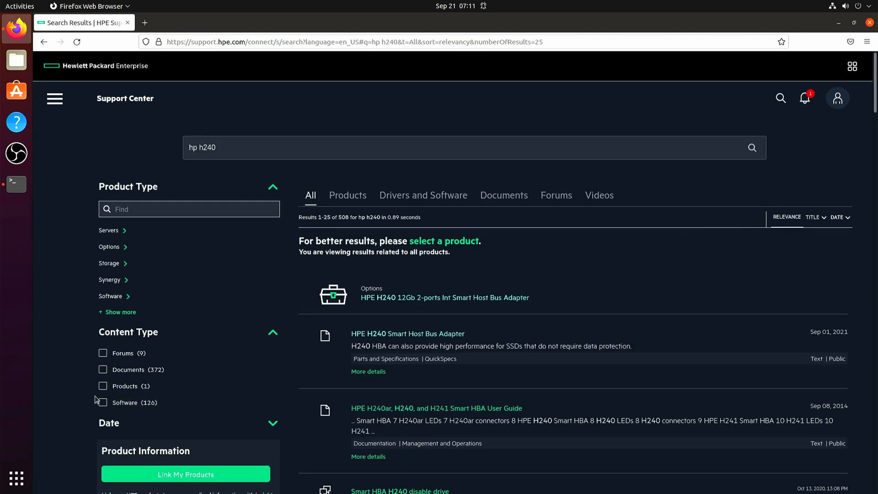
pyautogui.click(103, 386)
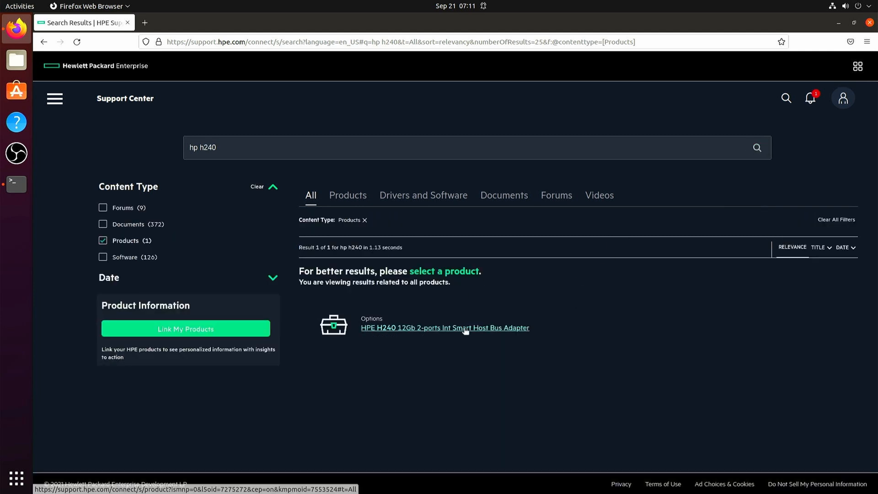
pyautogui.click(444, 328)
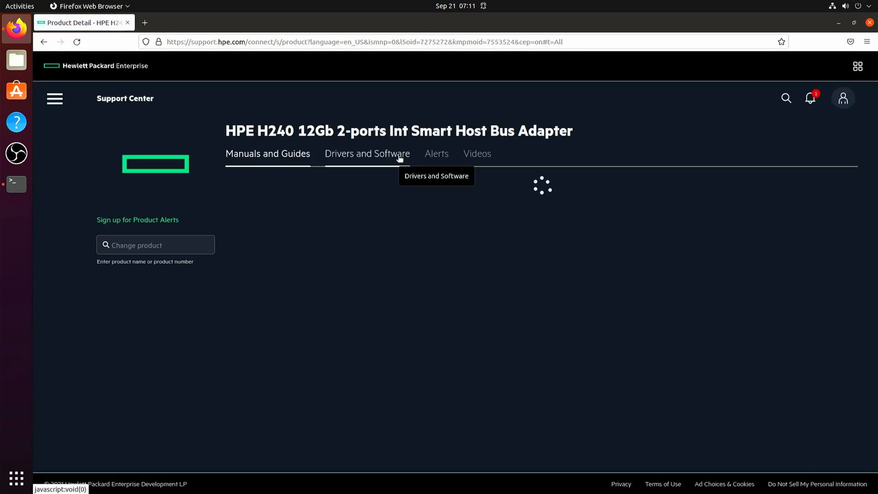
# List the H240's drivers and software, filtered to the Storage Controller subtype
pyautogui.click(366, 154)
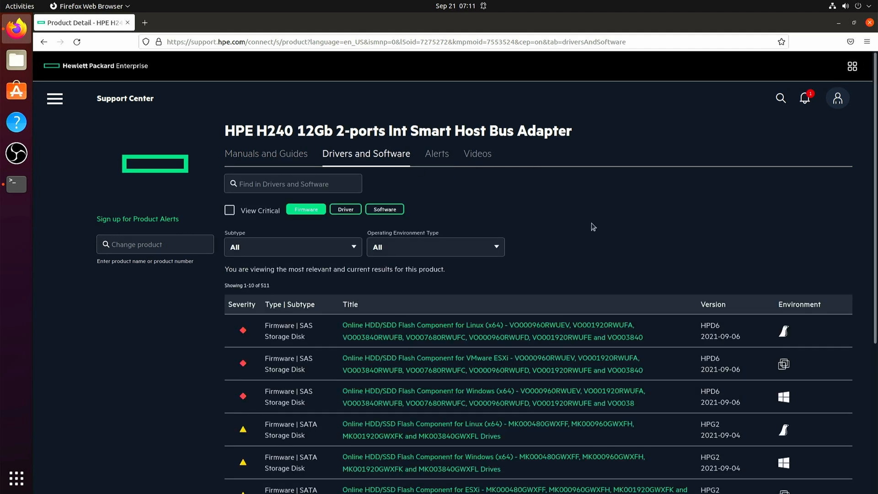
pyautogui.scroll(-3)
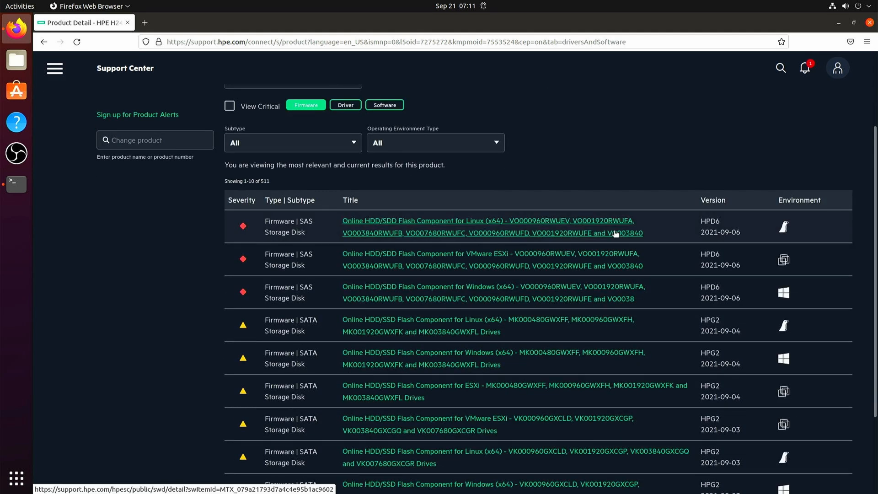
pyautogui.moveTo(344, 142)
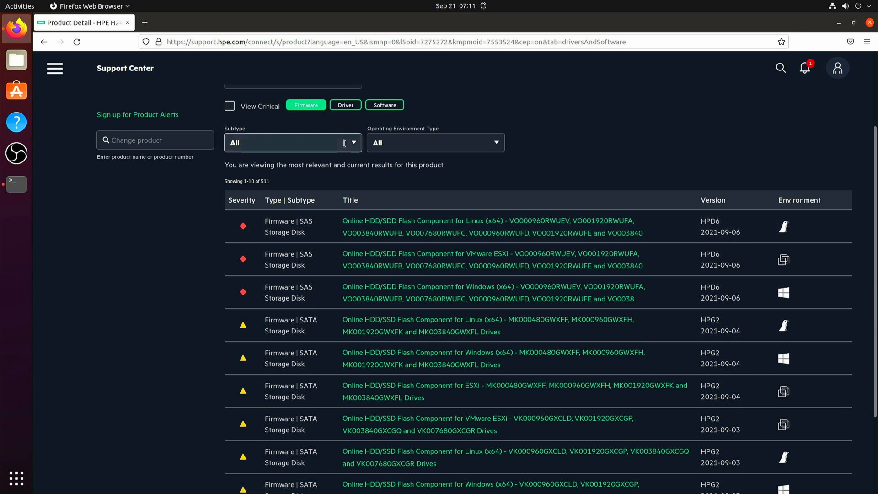
pyautogui.click(294, 143)
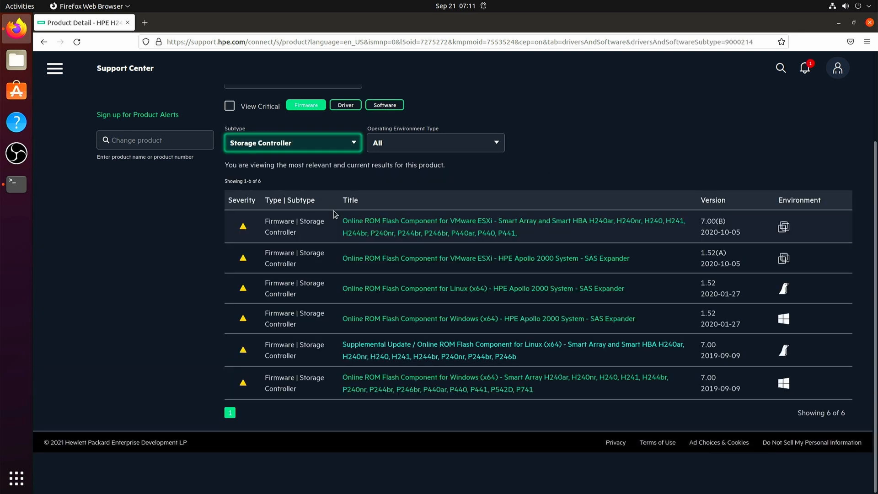
pyautogui.moveTo(636, 224)
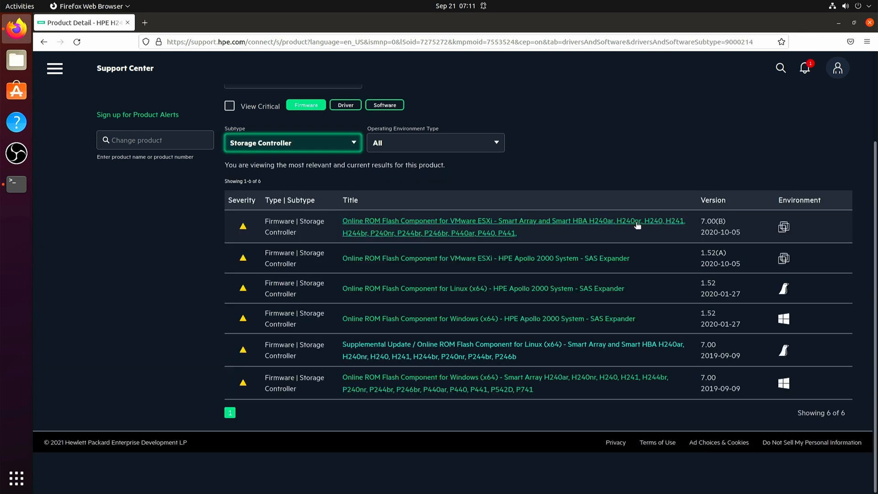
pyautogui.moveTo(783, 262)
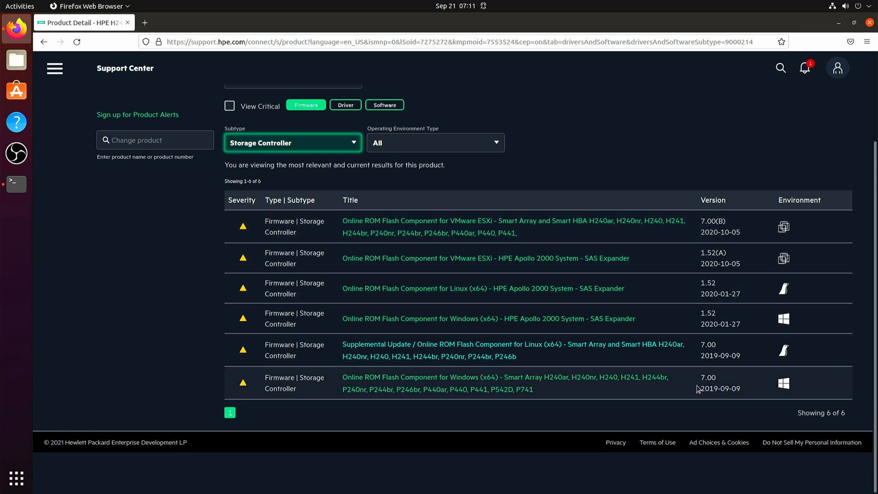
pyautogui.moveTo(616, 349)
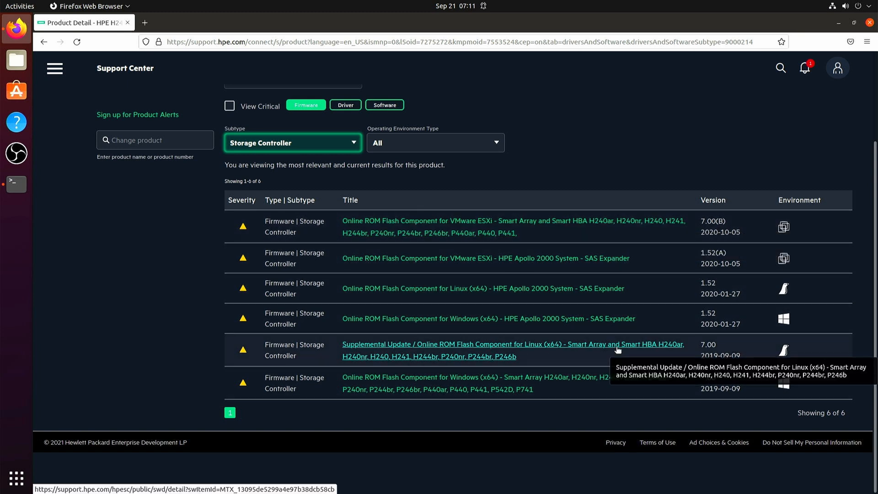
pyautogui.moveTo(802, 354)
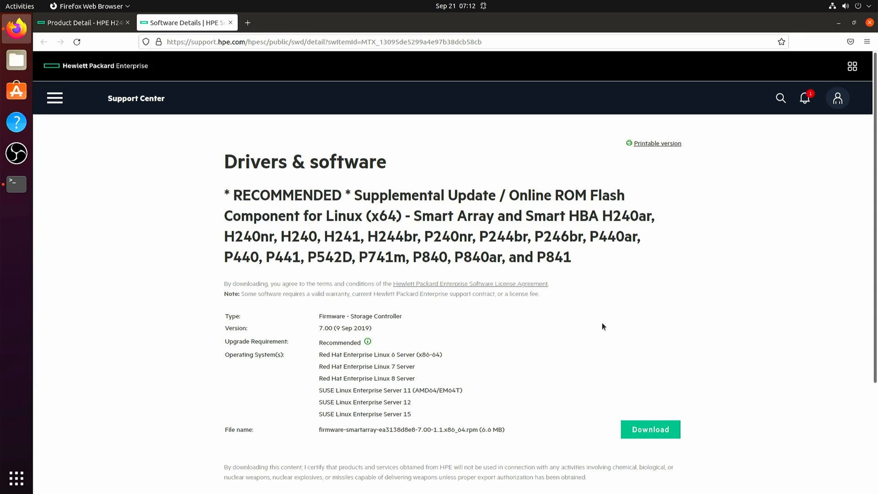
# Select the Linux firmware 7.00 rpm name and the folder path in its installation instructions
pyautogui.scroll(-3)
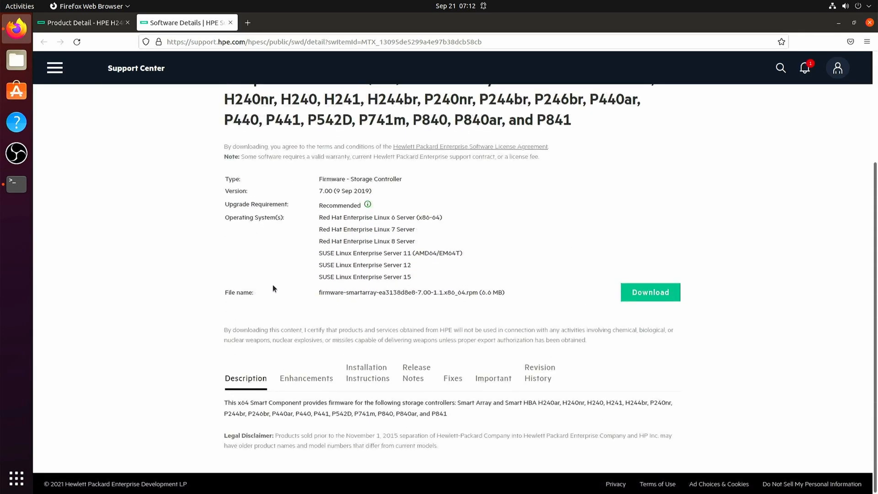
pyautogui.doubleClick(411, 291)
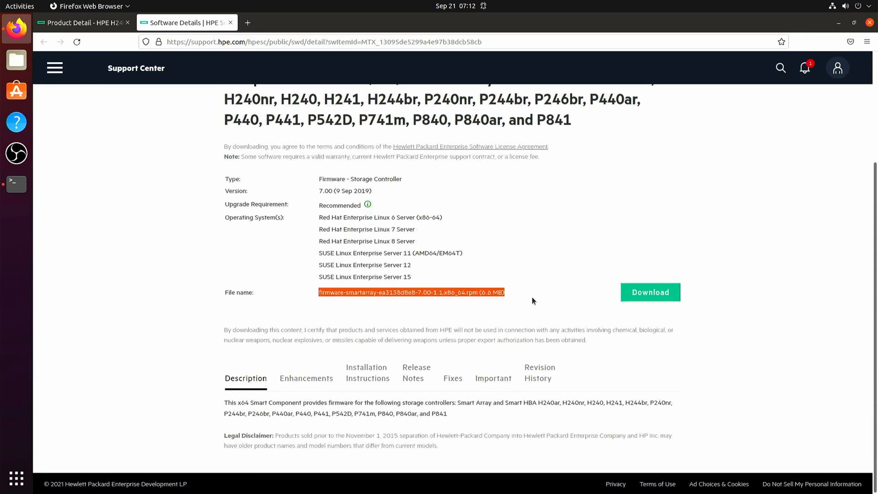
pyautogui.moveTo(532, 379)
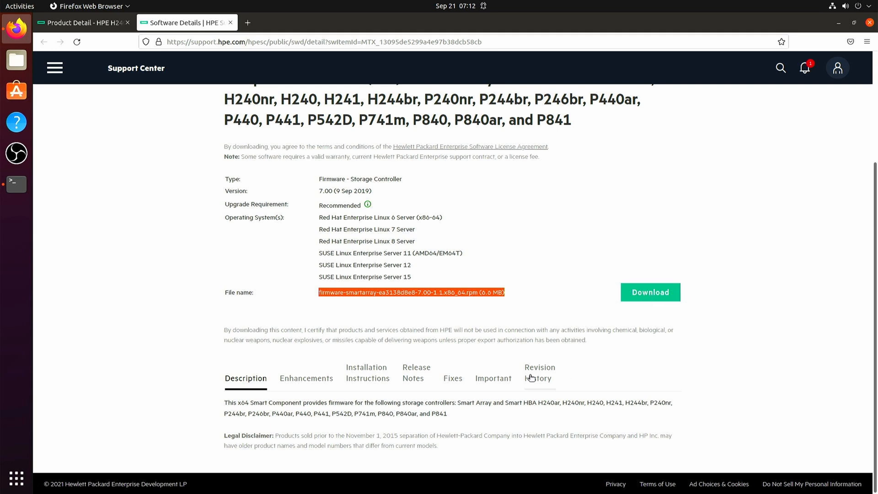
pyautogui.moveTo(374, 378)
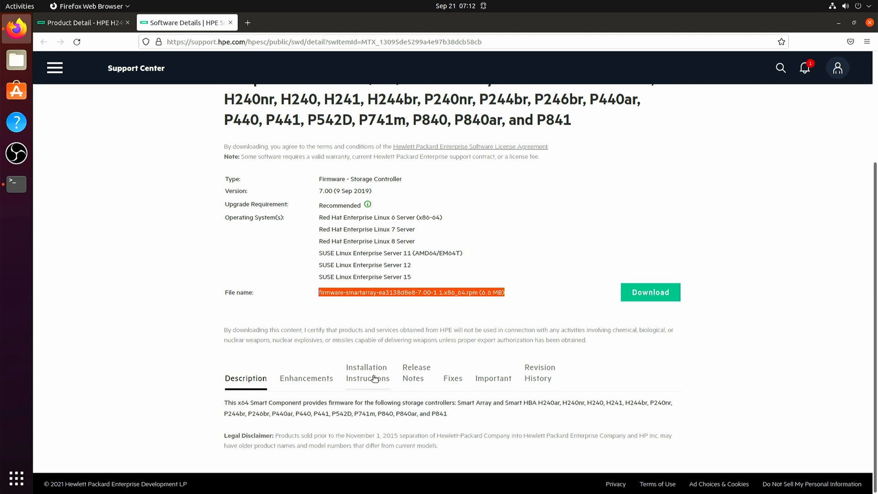
pyautogui.click(367, 373)
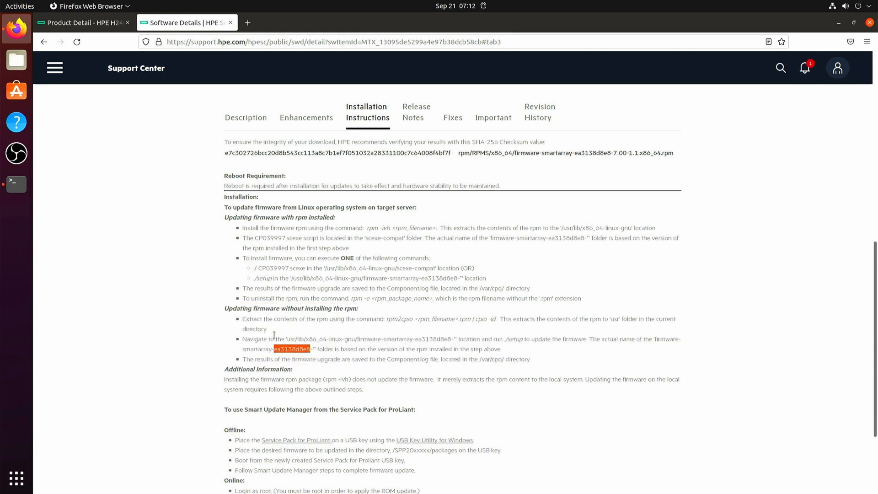
pyautogui.click(17, 184)
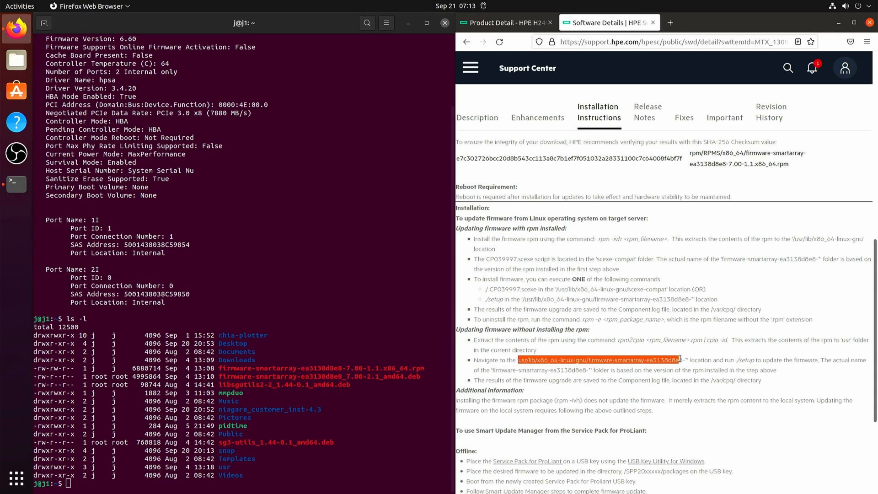
# Change into the firmware-smartarray-ea3138d8e8-7.00-1.1 folder under /usr/lib/x86_64-linux-gnu
pyautogui.click(255, 432)
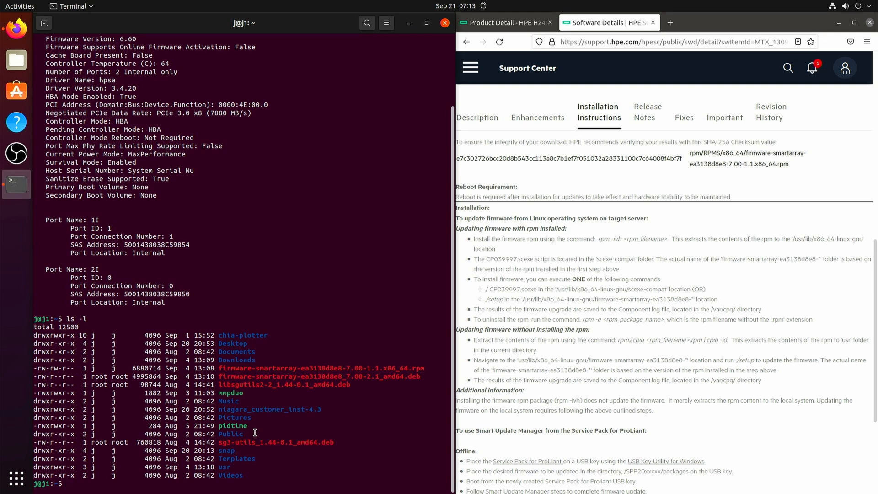
pyautogui.write('cd /')
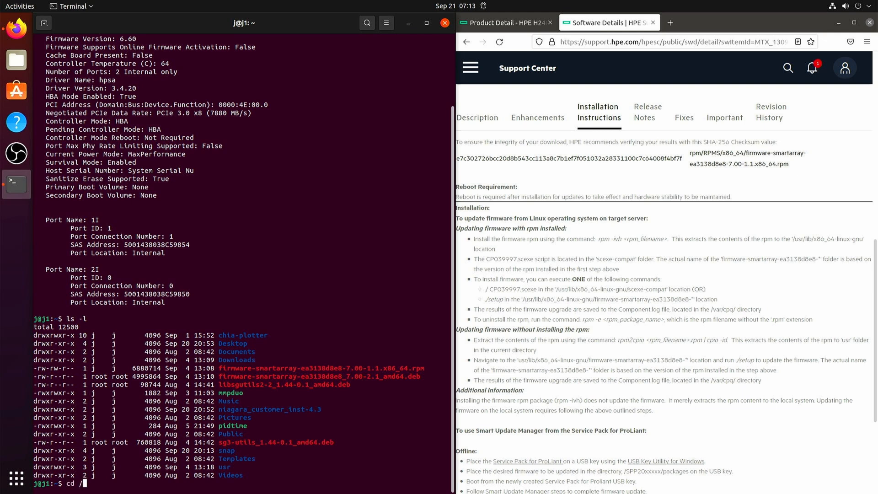
pyautogui.write('usr/lib/x86_64-linux-gnu/firmware-smartarray-ea3138d8e8-7.00-1.1/')
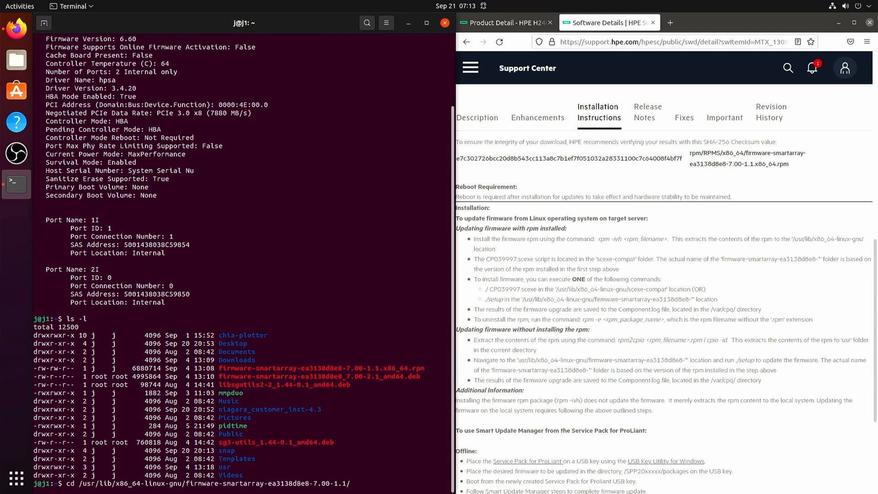
pyautogui.press('Return')
pyautogui.write('sudo ./setup')
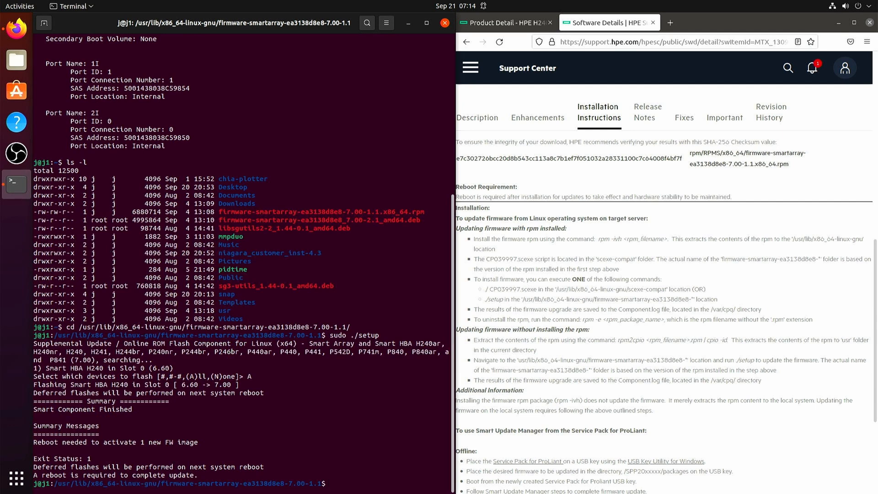
# Reboot the machine and start Ubuntu from the boot menu
pyautogui.write('reboot')
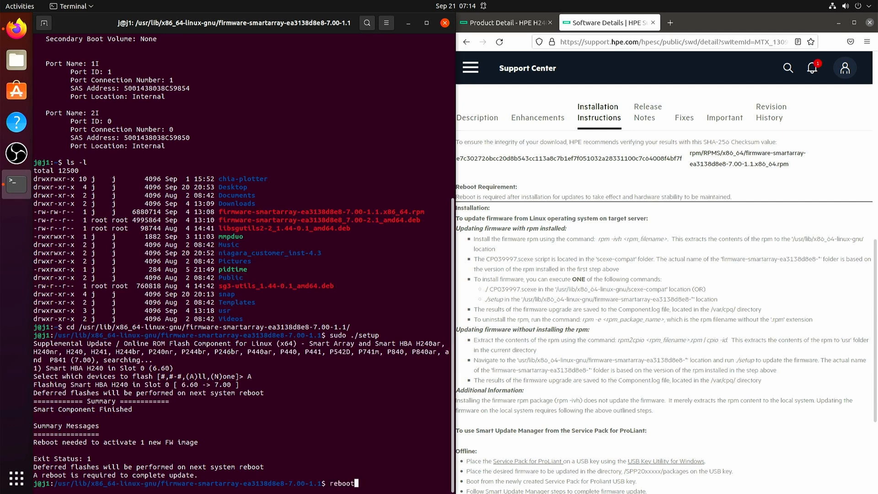
pyautogui.press('Return')
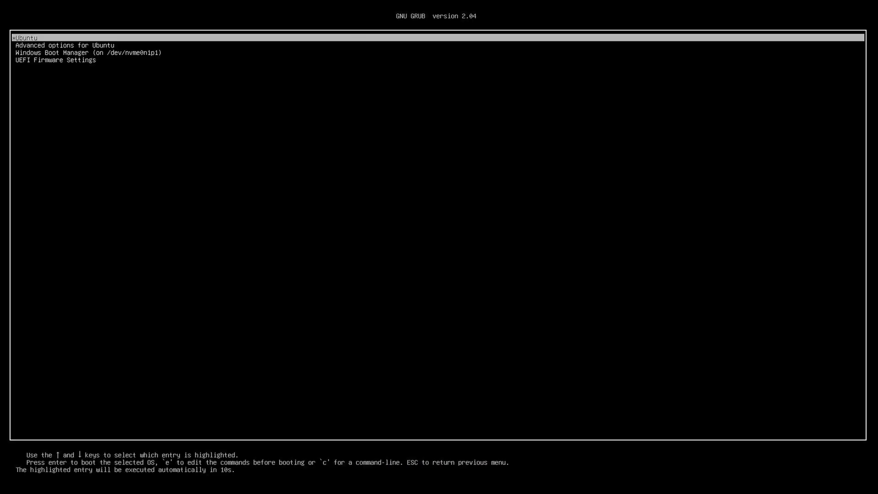
pyautogui.press('Return')
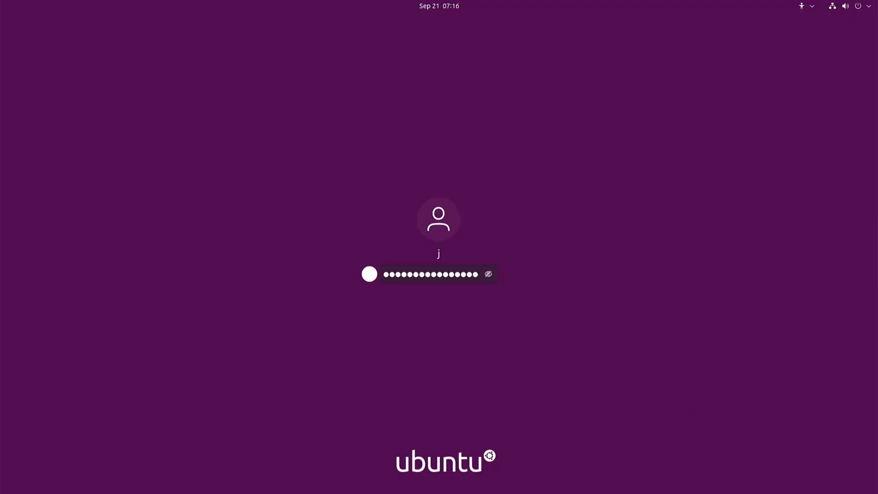
# Log back in and run 'sudo ssacli ctrl all show config detail'
pyautogui.press('Return')
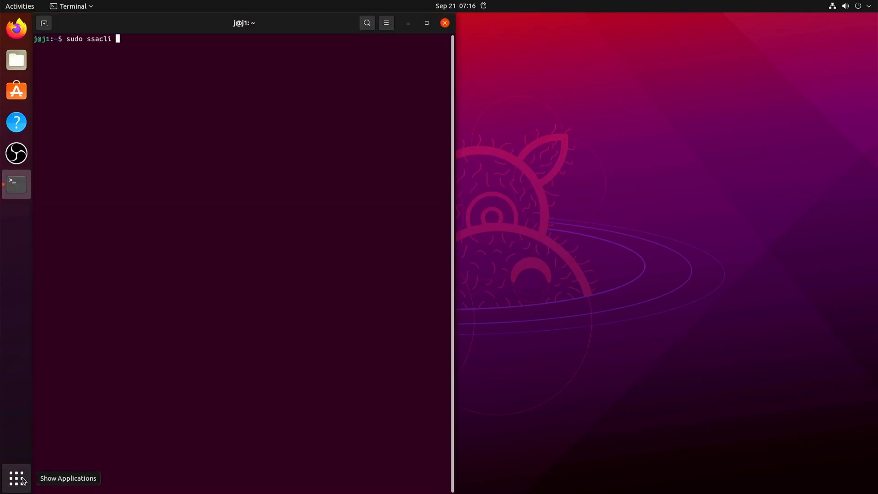
pyautogui.write('ctrl all sh')
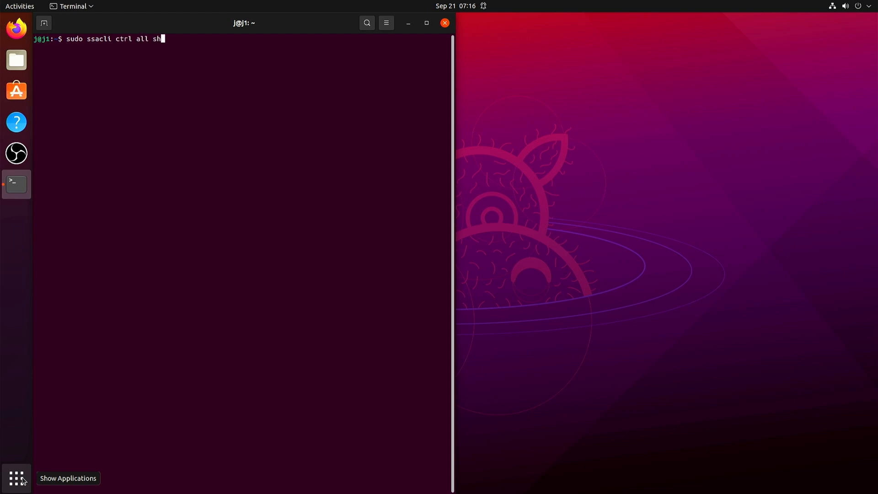
pyautogui.press('Return')
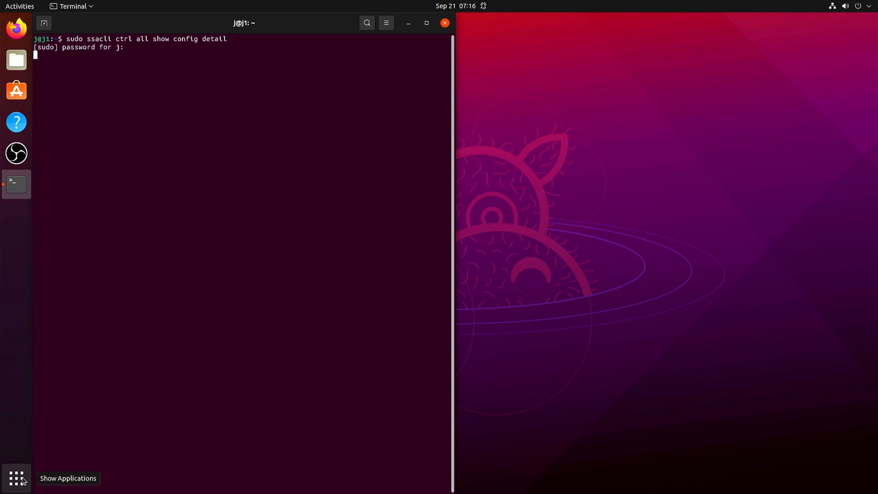